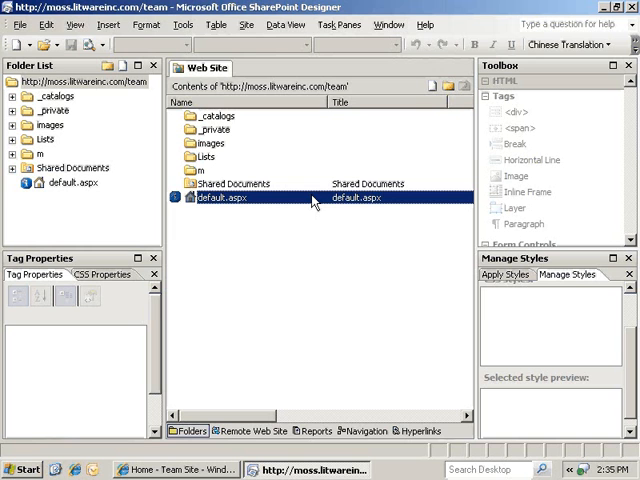
Step: Open default.aspx from the Web Site folder list in Design view
{"action": "double_click", "coordinate": [227, 197]}
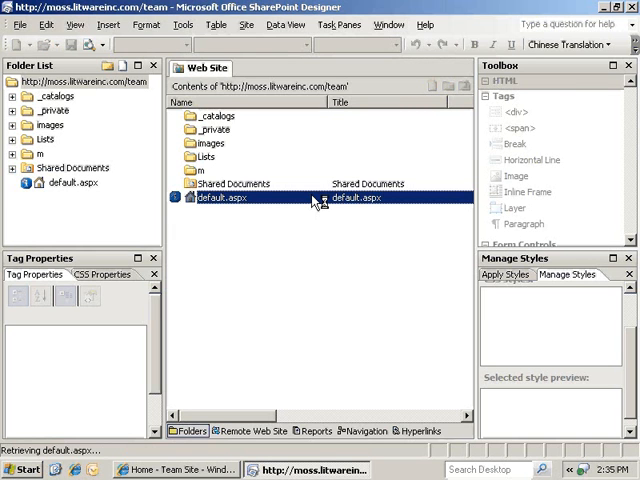
{"action": "double_click", "coordinate": [225, 197]}
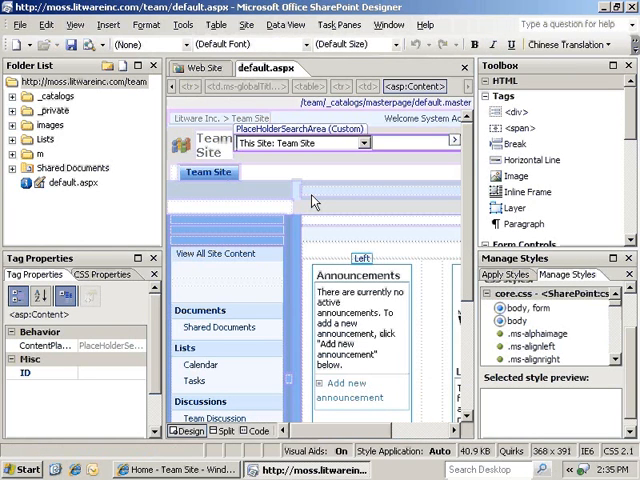
{"action": "mouse_move", "coordinate": [440, 232]}
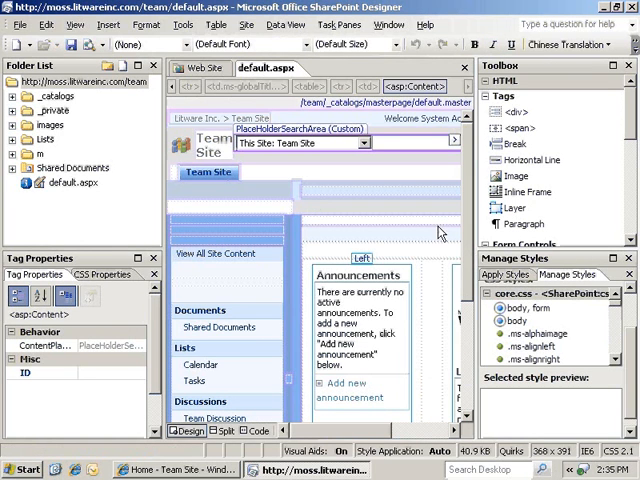
{"action": "mouse_move", "coordinate": [468, 282]}
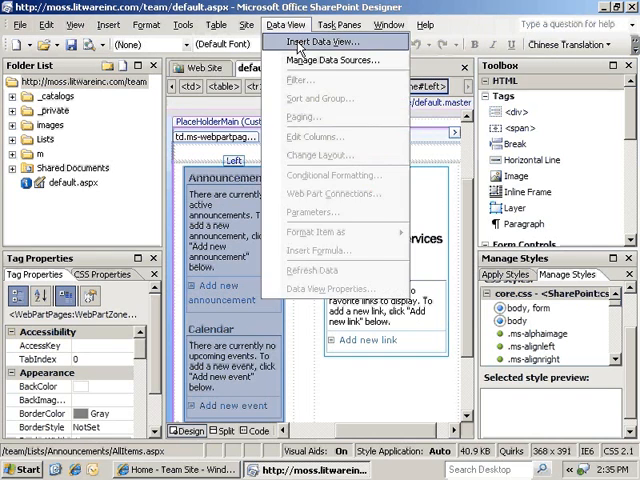
Step: Insert a data view and show the Tasks list fields, selecting Title and others
{"action": "left_click", "coordinate": [316, 41]}
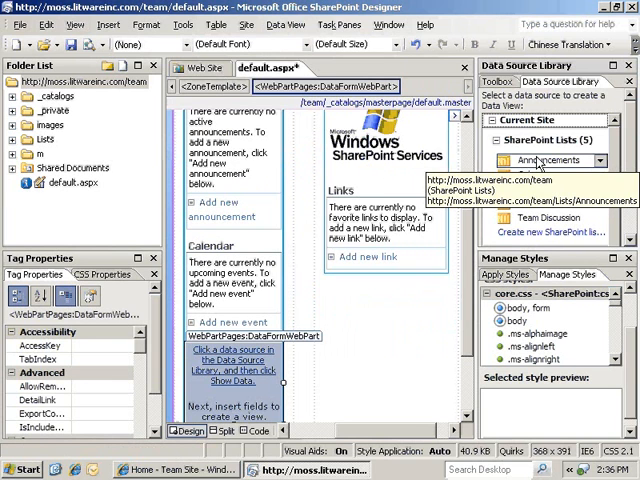
{"action": "left_click", "coordinate": [535, 175]}
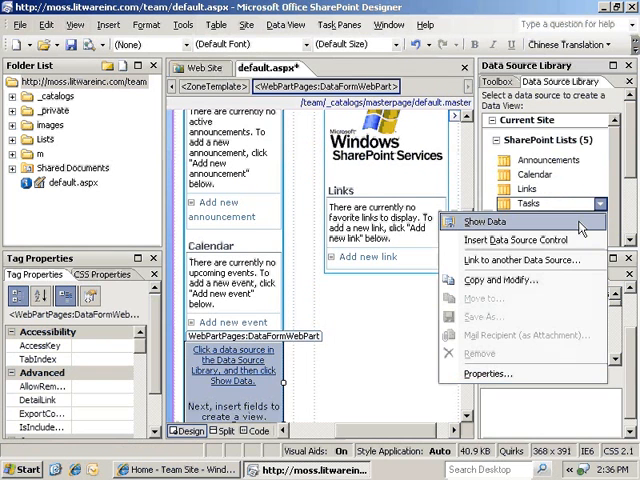
{"action": "left_click", "coordinate": [484, 221]}
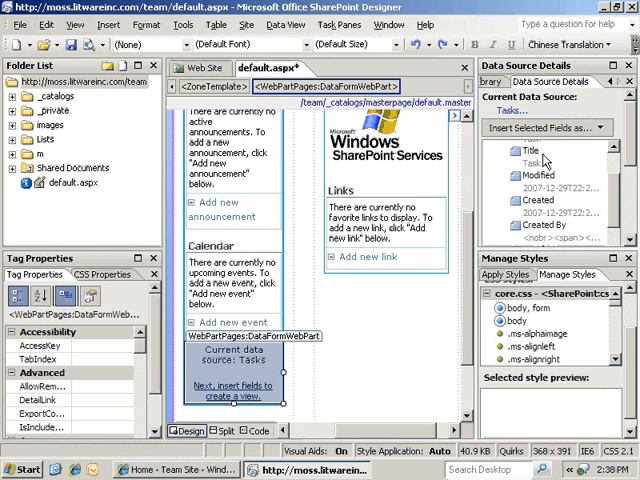
{"action": "left_click", "coordinate": [529, 150]}
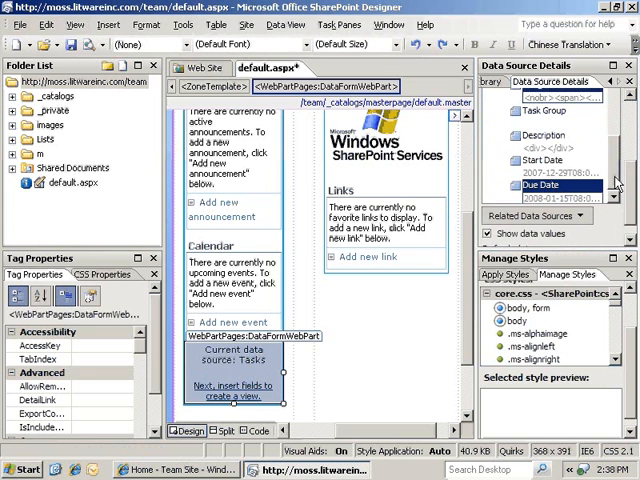
{"action": "scroll", "scroll_direction": "down", "scroll_amount": 3}
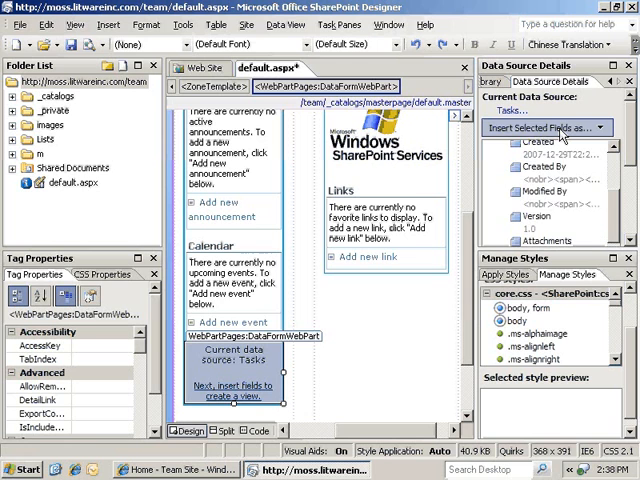
Step: Insert the selected Tasks fields as a New Item Form
{"action": "left_click", "coordinate": [543, 127]}
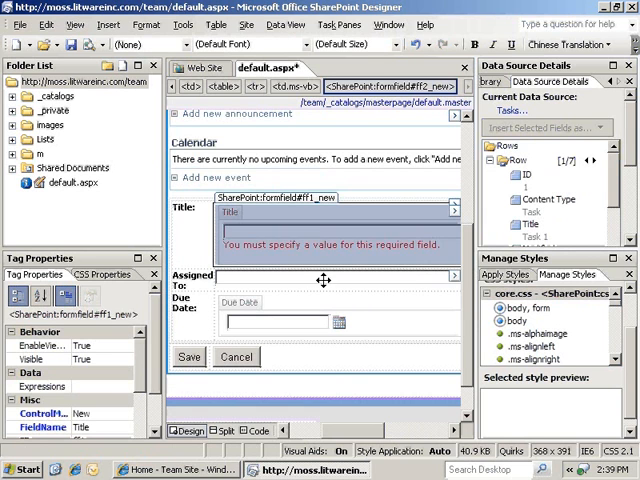
{"action": "left_click", "coordinate": [335, 277]}
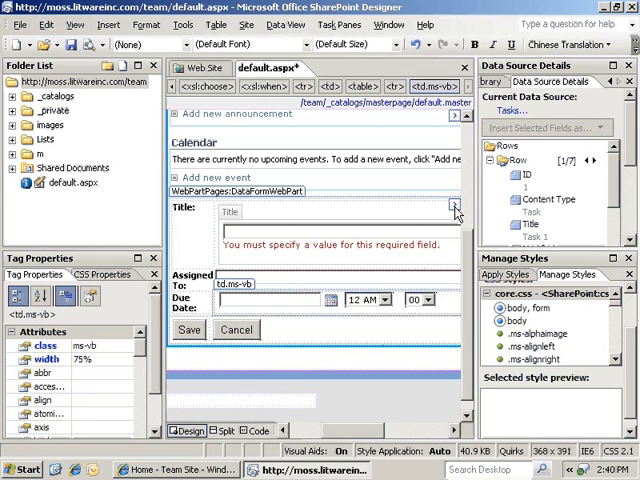
Step: In Edit Columns, move Due Date up above Assigned To
{"action": "left_click", "coordinate": [455, 208]}
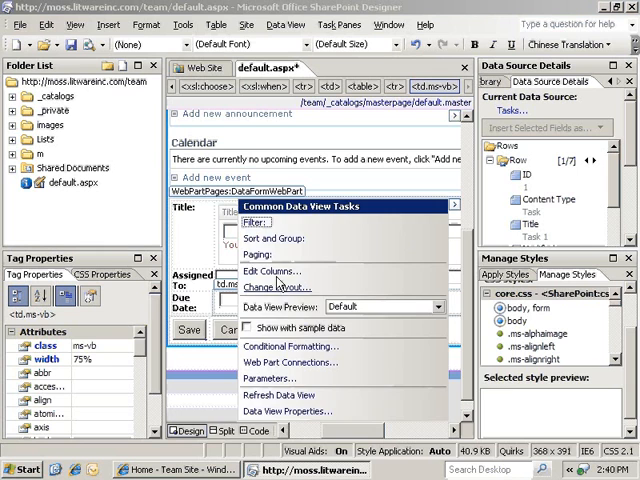
{"action": "left_click", "coordinate": [271, 271]}
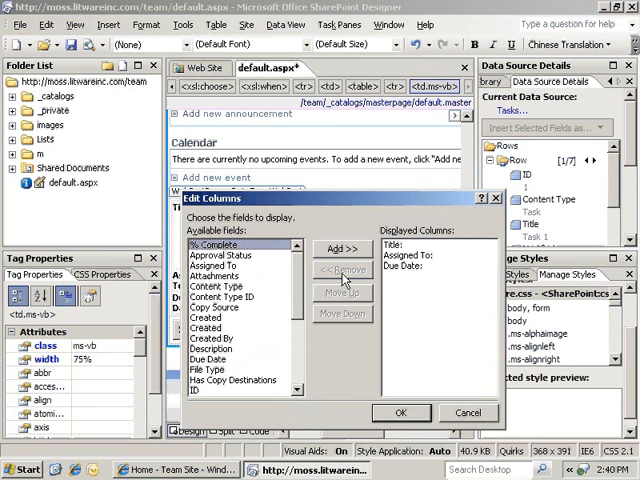
{"action": "left_click", "coordinate": [405, 268]}
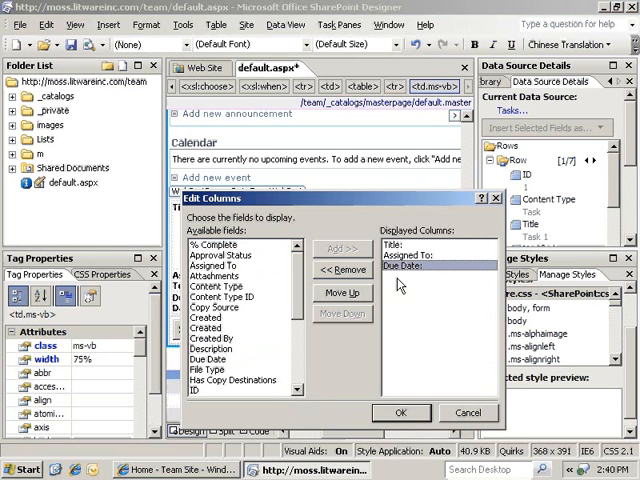
{"action": "left_click", "coordinate": [343, 292]}
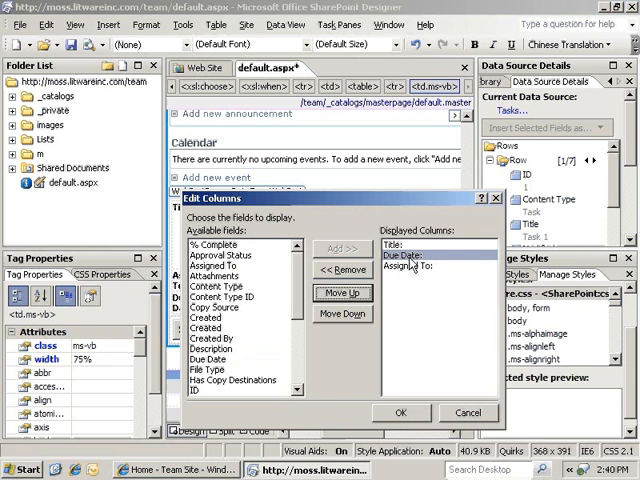
{"action": "mouse_move", "coordinate": [415, 420]}
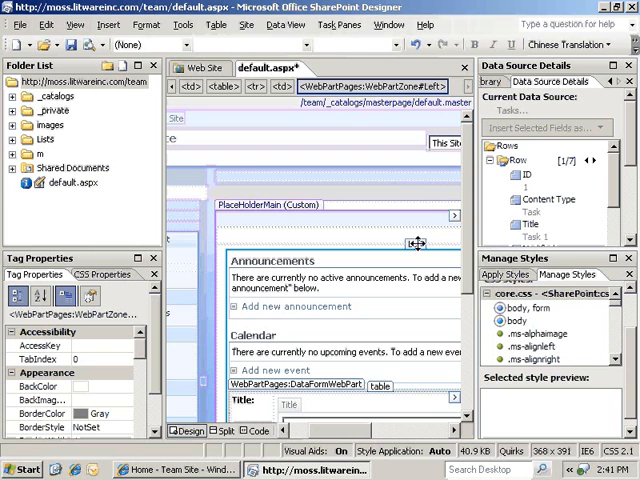
Step: Show the Tasks list fields again for a Multiple Item View below the form
{"action": "left_click", "coordinate": [285, 24]}
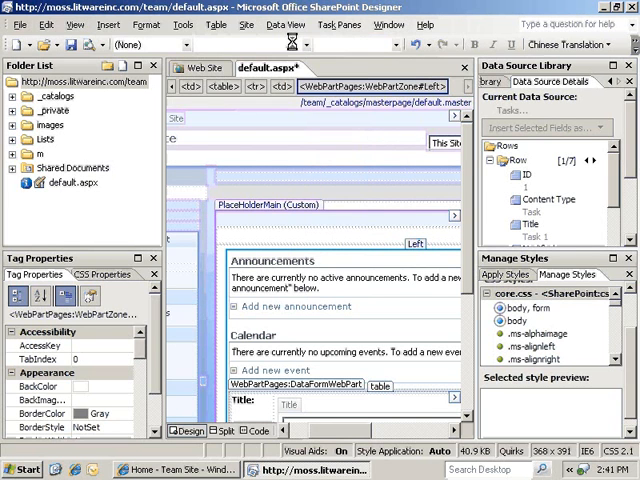
{"action": "left_click", "coordinate": [535, 201]}
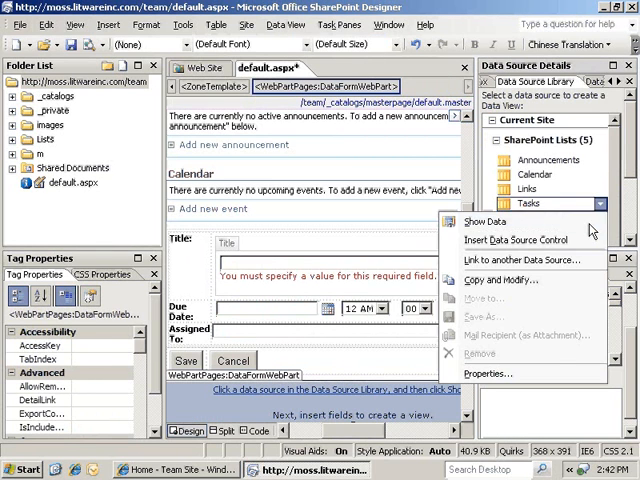
{"action": "left_click", "coordinate": [485, 221]}
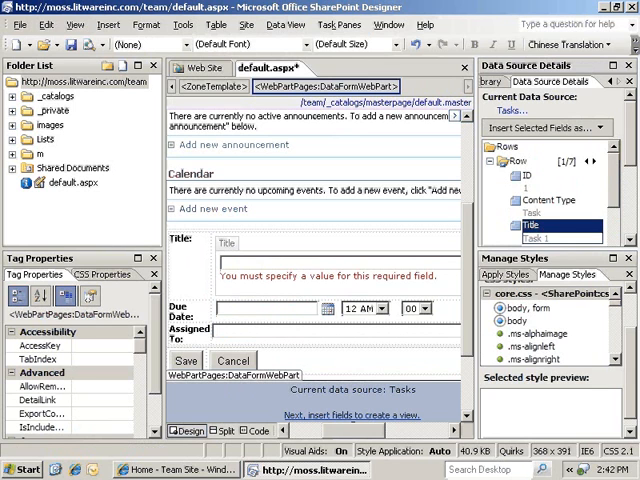
{"action": "scroll", "scroll_direction": "down", "scroll_amount": 3}
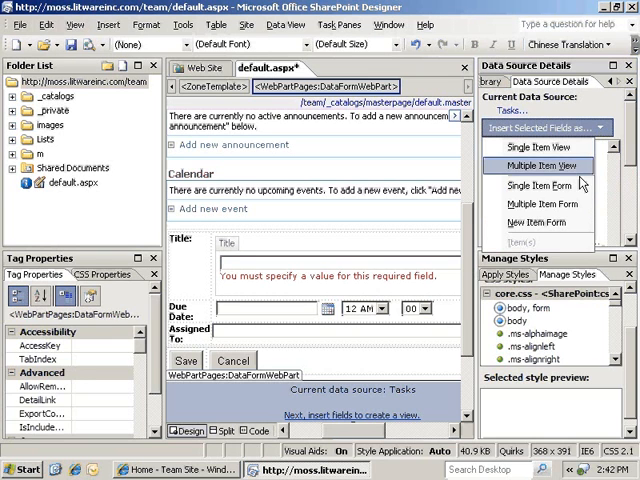
{"action": "mouse_move", "coordinate": [542, 204]}
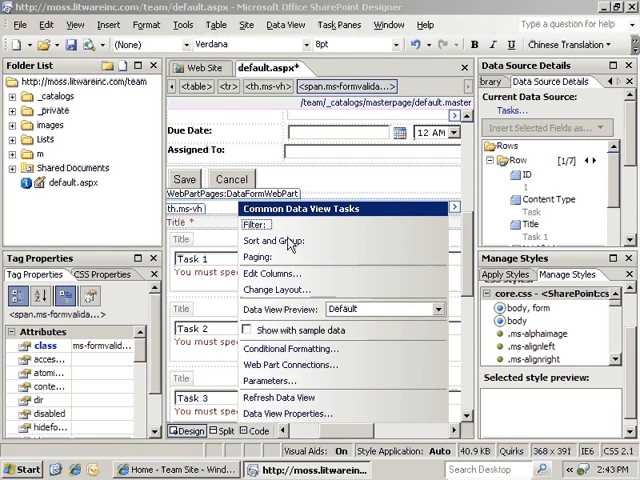
Step: Sort by Assigned To then Due Date, with Assigned To group headers shown
{"action": "left_click", "coordinate": [278, 240]}
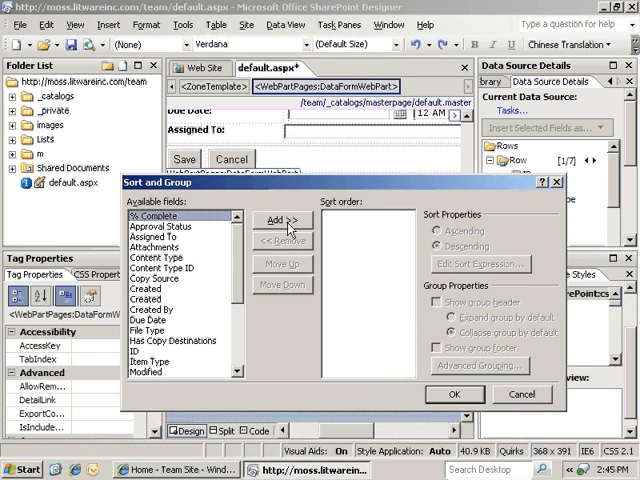
{"action": "left_click", "coordinate": [160, 237]}
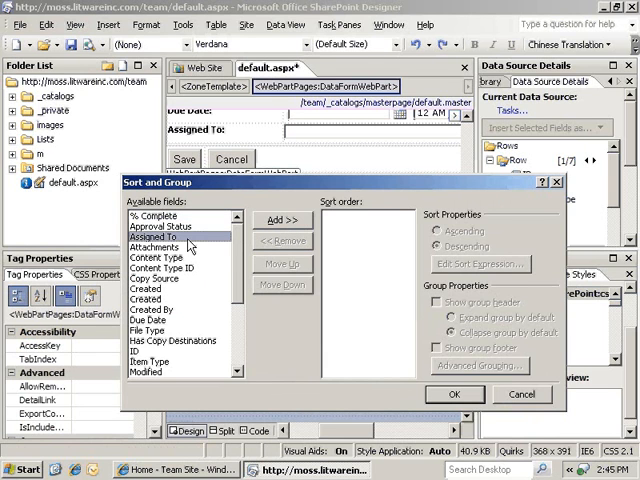
{"action": "left_click", "coordinate": [287, 219]}
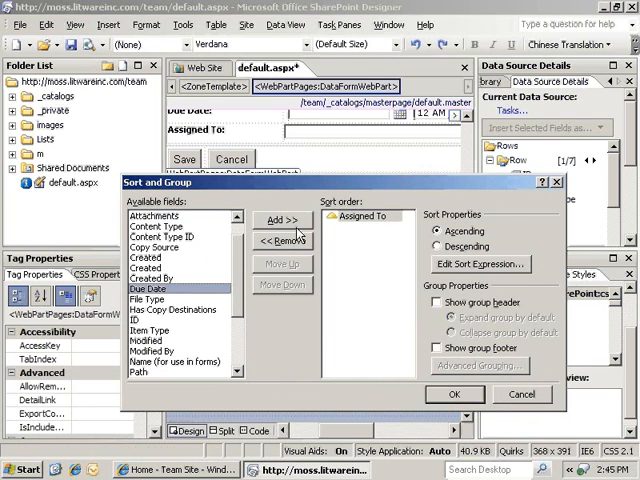
{"action": "left_click", "coordinate": [287, 220]}
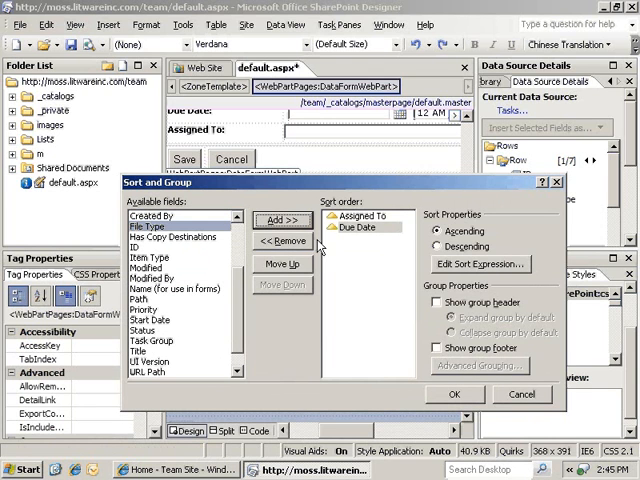
{"action": "left_click", "coordinate": [370, 215]}
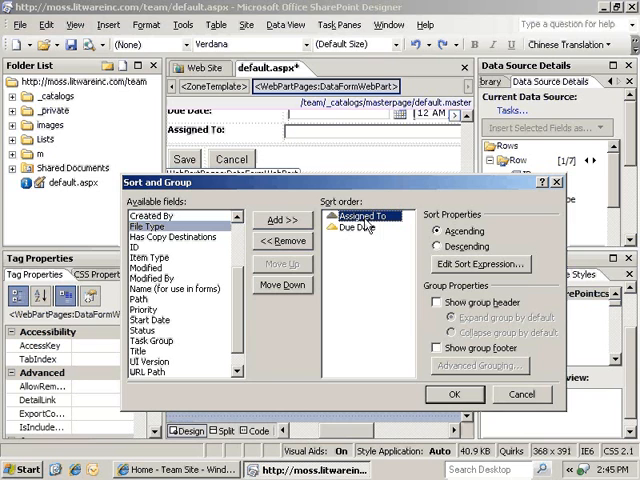
{"action": "left_click", "coordinate": [439, 302]}
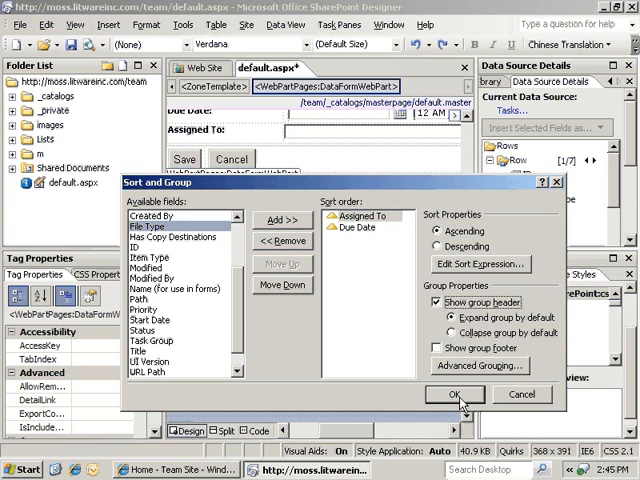
{"action": "left_click", "coordinate": [455, 394]}
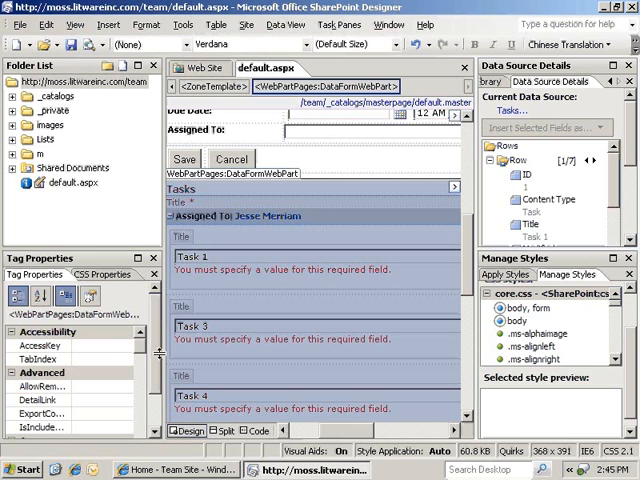
Step: Switch to Internet Explorer and refresh the team site home page
{"action": "left_click", "coordinate": [180, 469]}
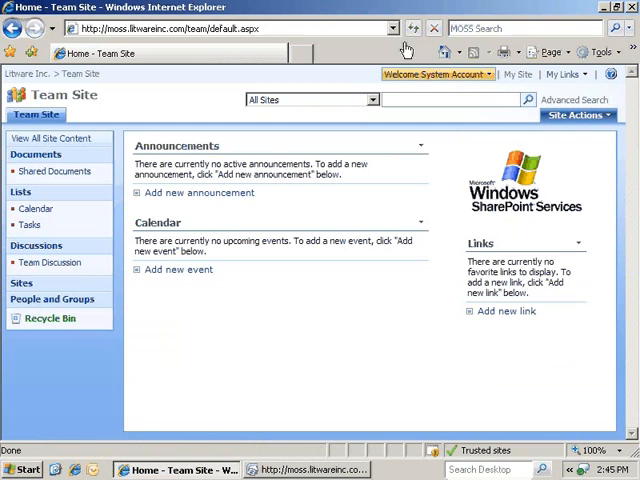
{"action": "left_click", "coordinate": [414, 28]}
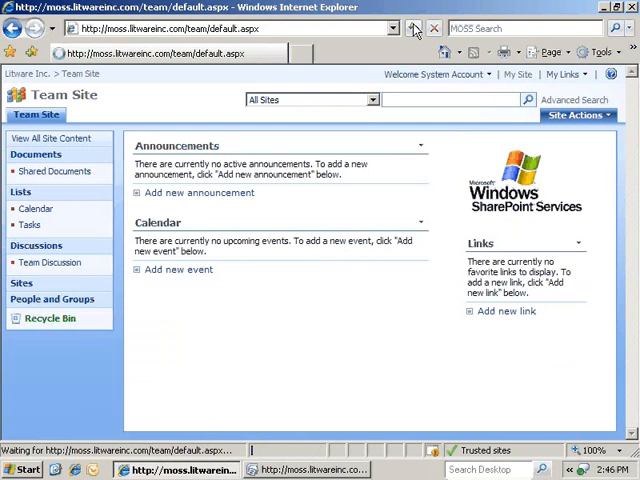
{"action": "left_click", "coordinate": [413, 28]}
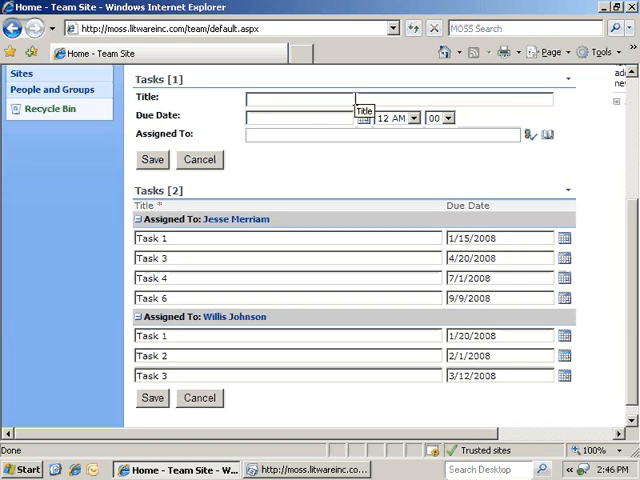
{"action": "type", "text": "Task 7"}
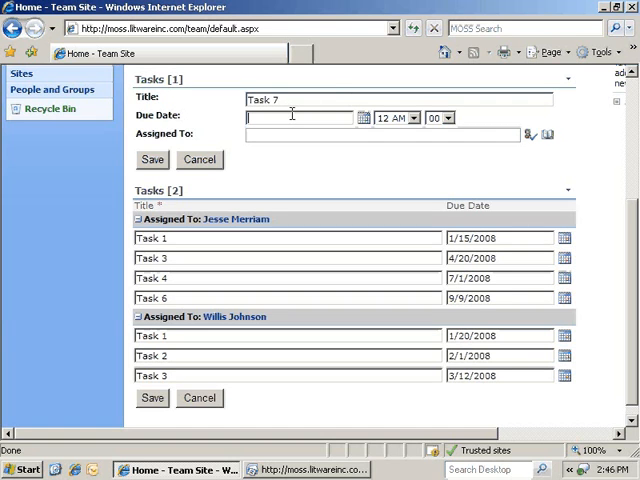
{"action": "type", "text": "4"}
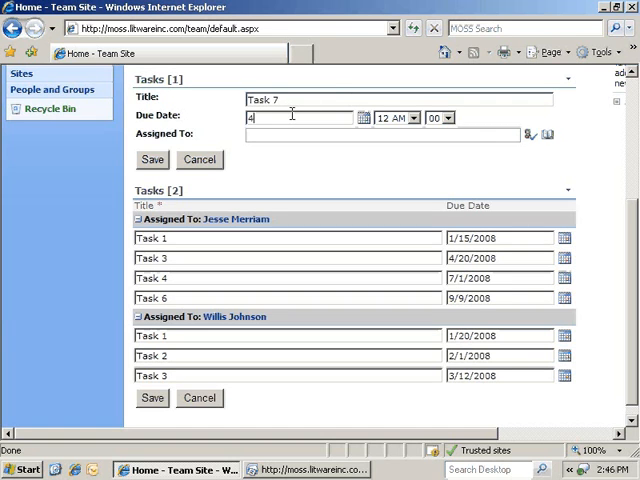
{"action": "type", "text": "/1/2008"}
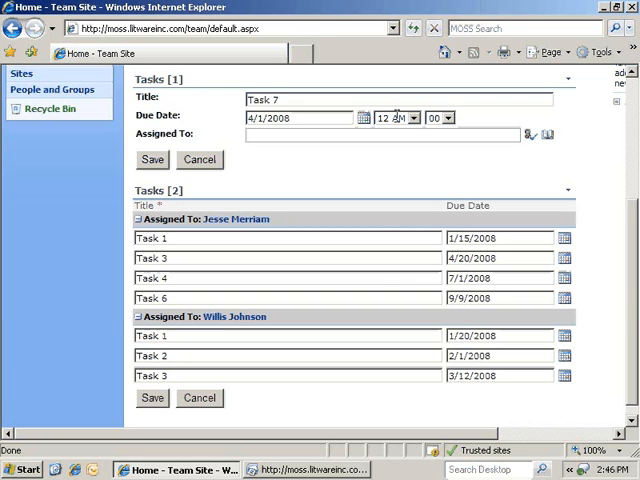
{"action": "left_click", "coordinate": [415, 118]}
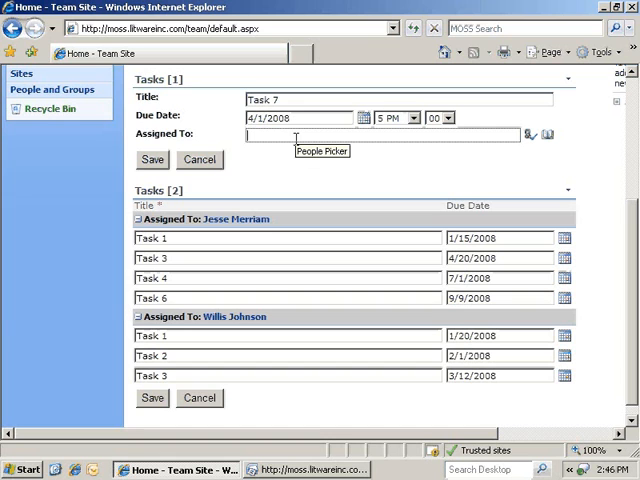
{"action": "type", "text": "jess"}
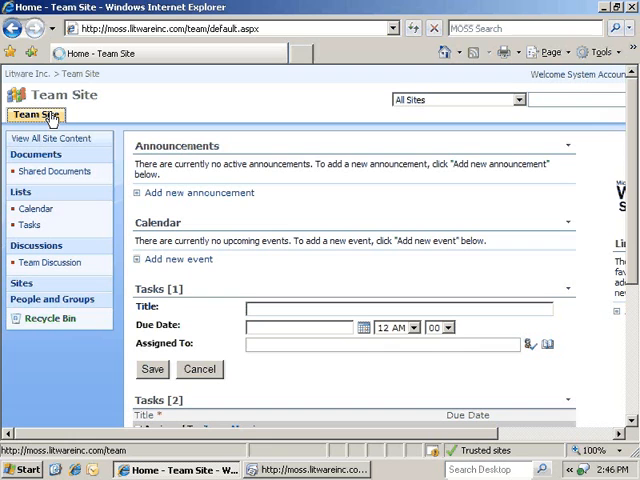
{"action": "scroll", "scroll_direction": "down", "scroll_amount": 3}
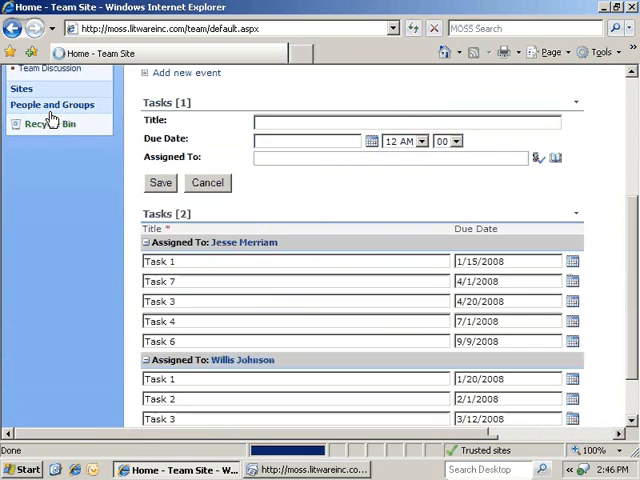
{"action": "scroll", "scroll_direction": "down", "scroll_amount": 3}
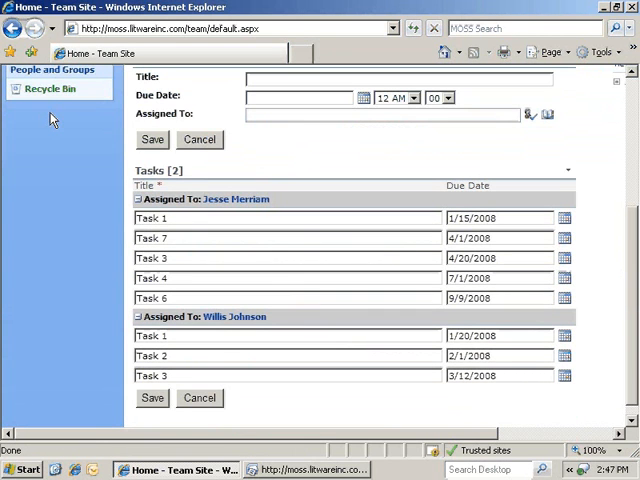